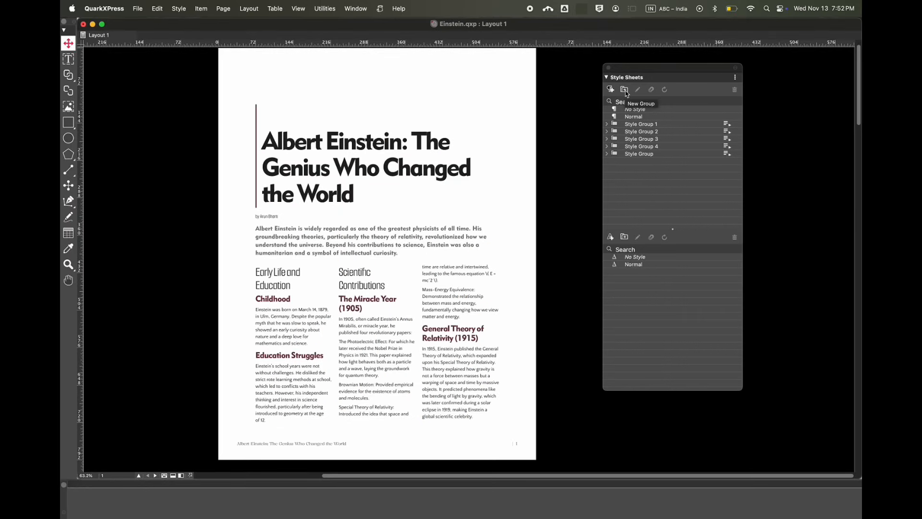
Create New Group 1 with a new style sheet inside it.
{"action": "left_click", "coordinate": [624, 89]}
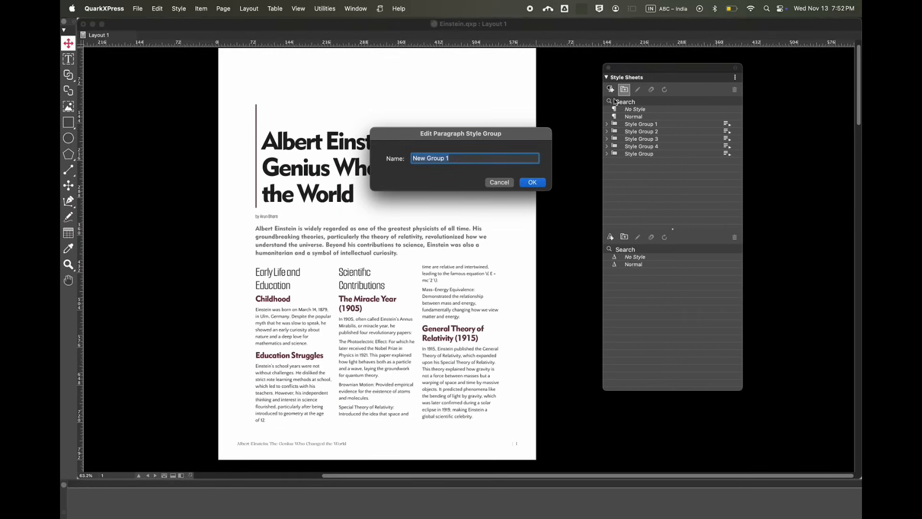
{"action": "left_click", "coordinate": [531, 183]}
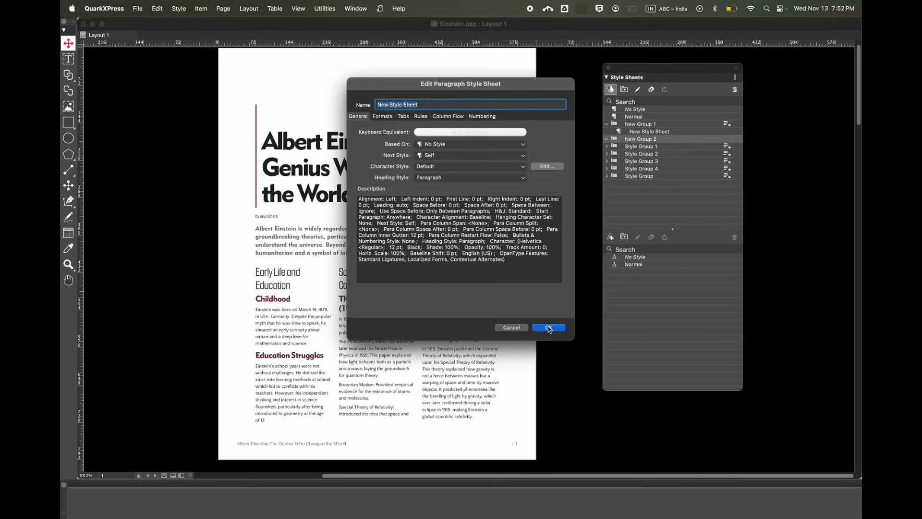
{"action": "left_click", "coordinate": [547, 327]}
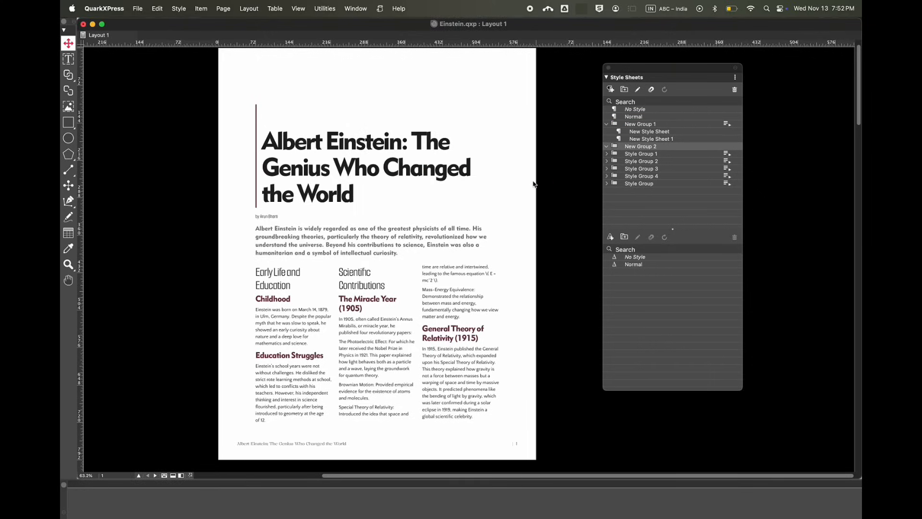
Delete New Group 2 and New Group 1 with their style sheets.
{"action": "left_click", "coordinate": [606, 123]}
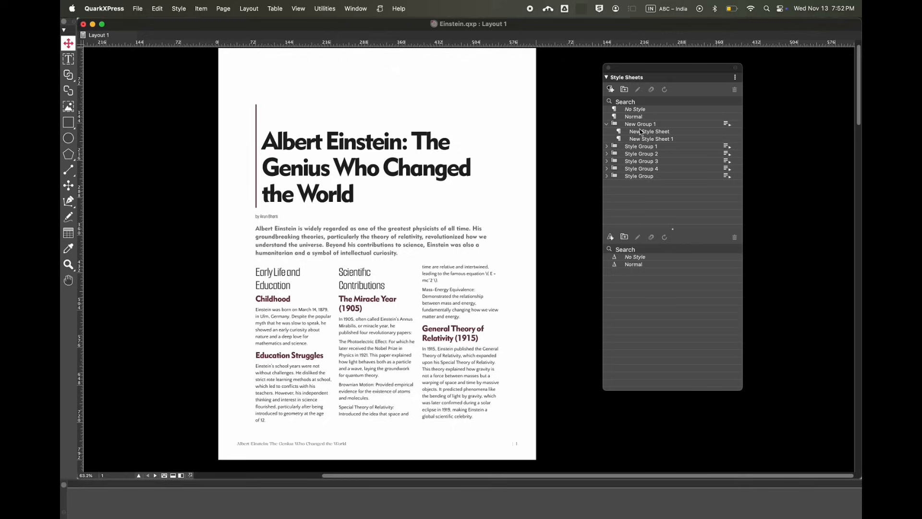
{"action": "mouse_move", "coordinate": [647, 136]}
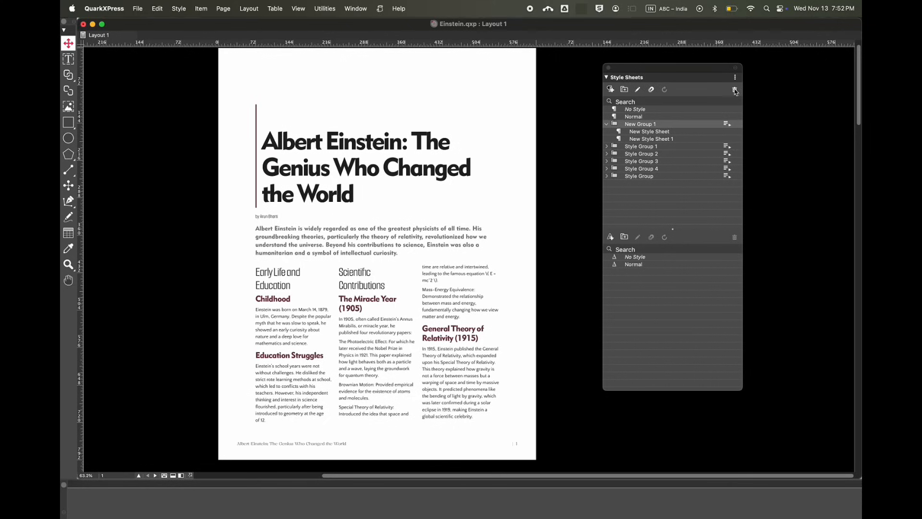
{"action": "left_click", "coordinate": [365, 200]}
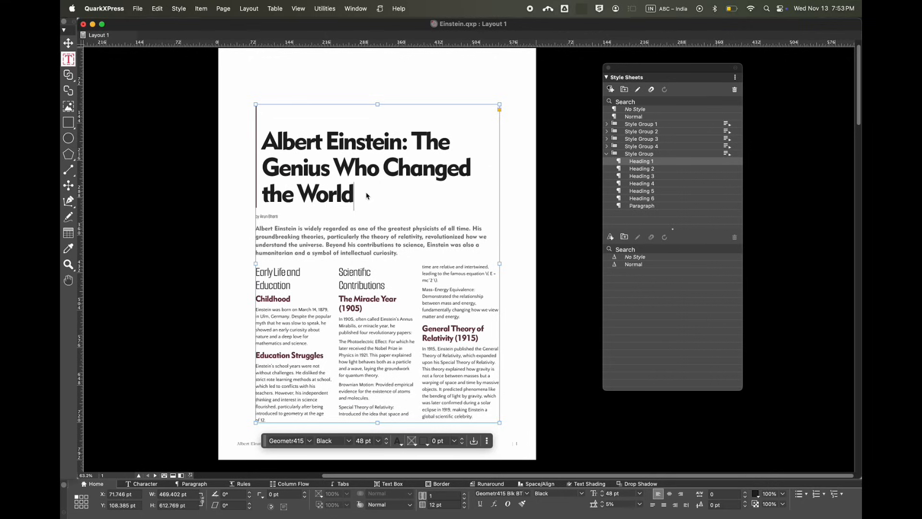
{"action": "mouse_move", "coordinate": [364, 195]}
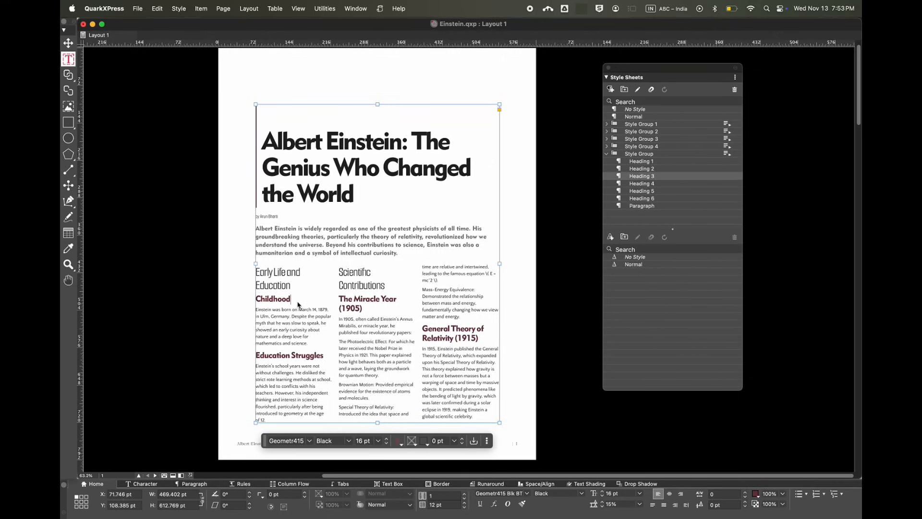
Click into the Childhood heading to see its Heading 3 style.
{"action": "left_click", "coordinate": [69, 44]}
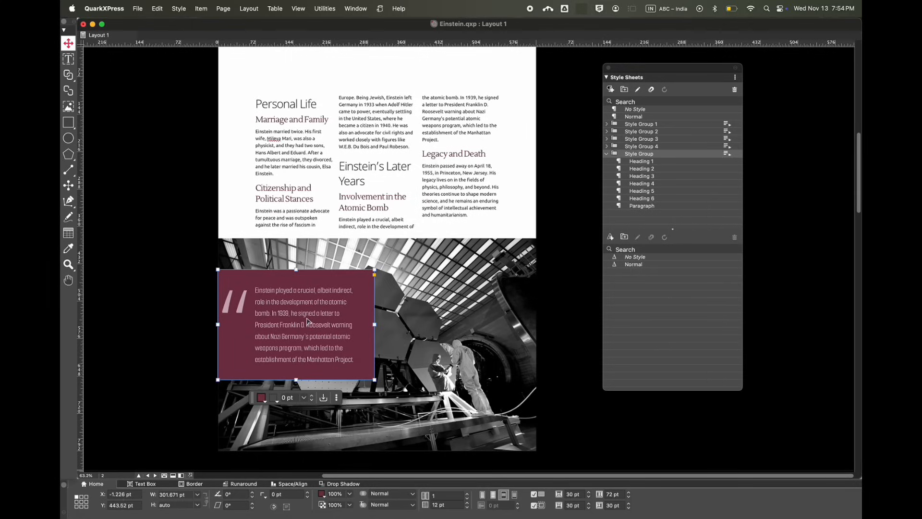
Append the Different Names, Retro 2, Retro, Soft and numbered style groups.
{"action": "scroll", "scroll_direction": "up", "scroll_amount": 3}
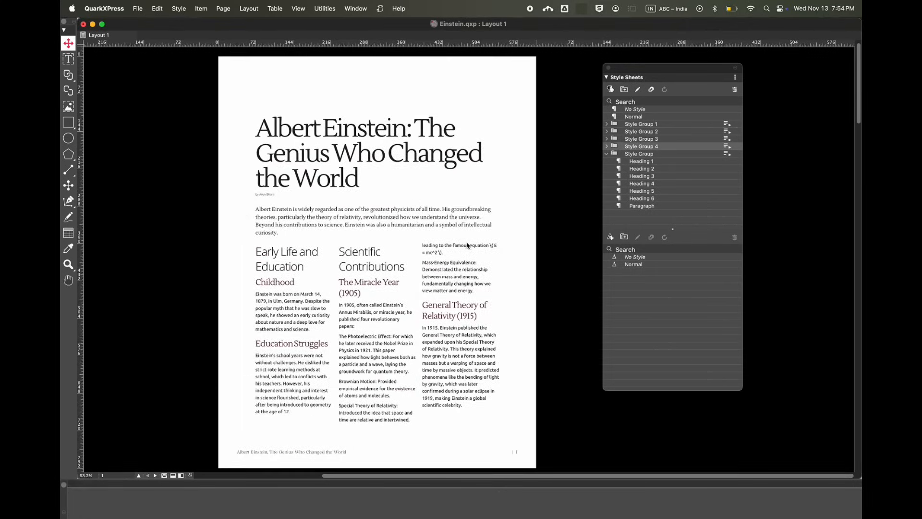
{"action": "left_click", "coordinate": [157, 8]}
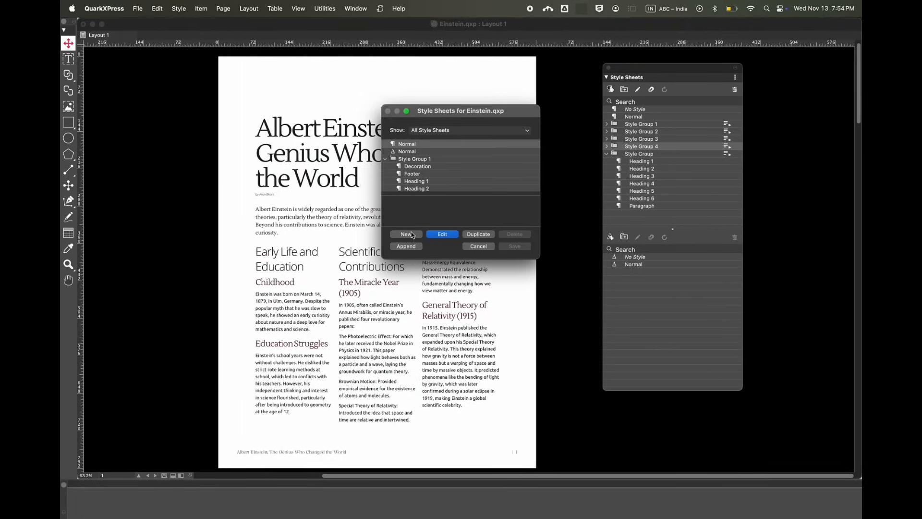
{"action": "left_click", "coordinate": [406, 246]}
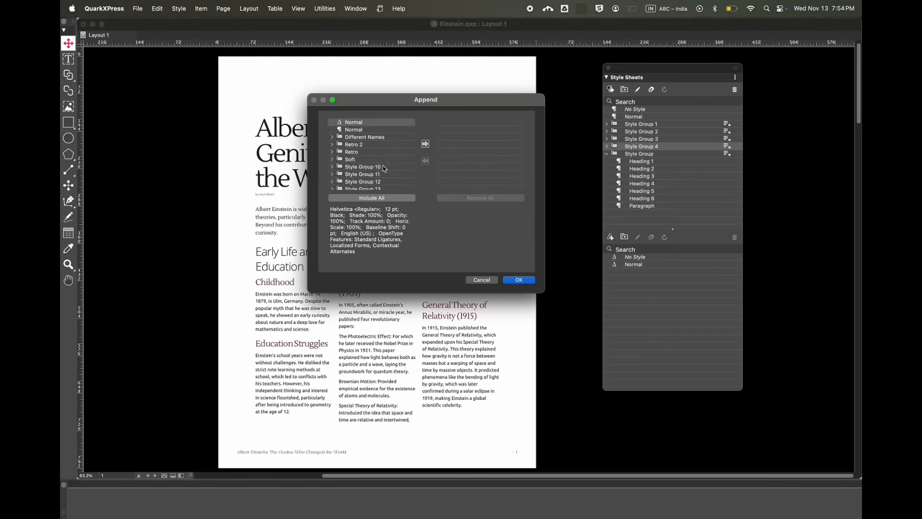
{"action": "left_click", "coordinate": [371, 198]}
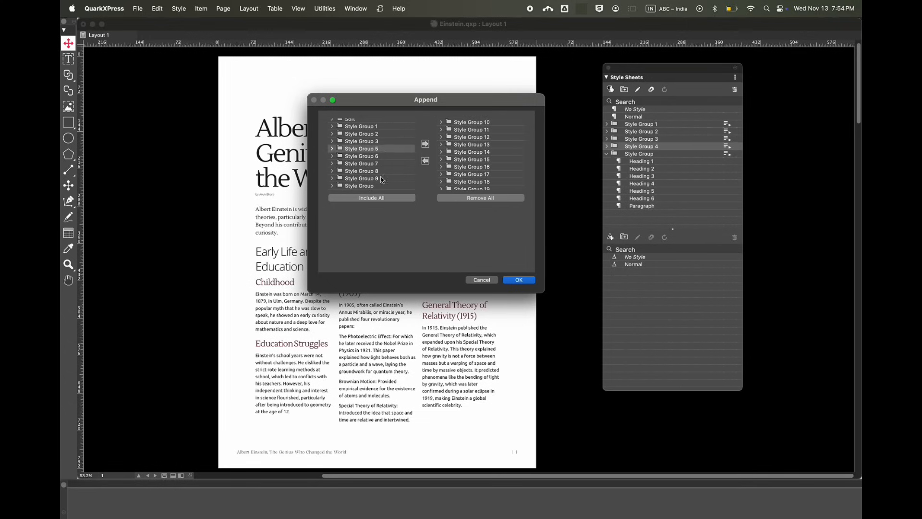
{"action": "left_click", "coordinate": [518, 280]}
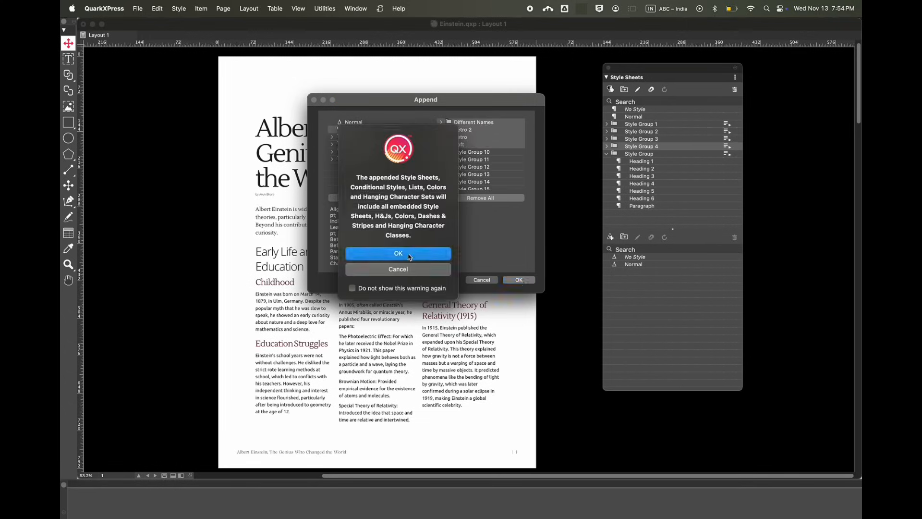
{"action": "left_click", "coordinate": [398, 254]}
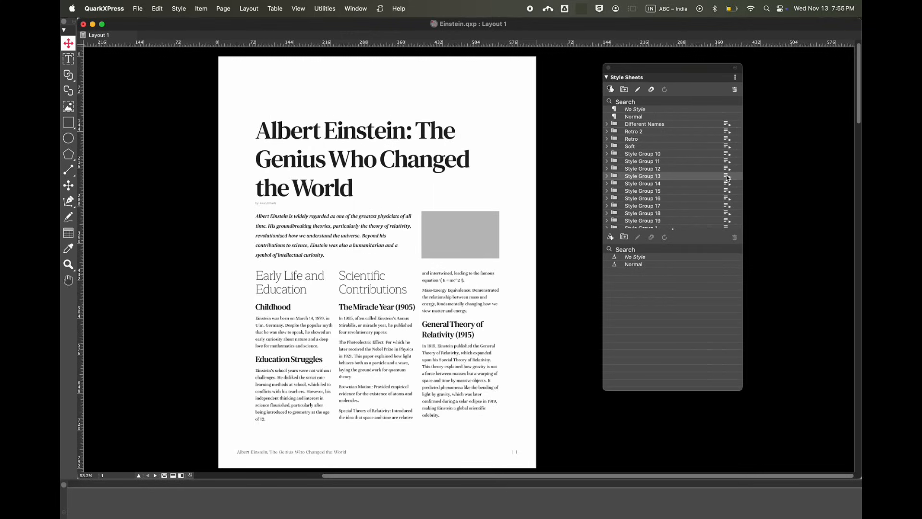
Expand Different Names and inspect the Quote and Caption heading levels, cancelling out.
{"action": "left_click", "coordinate": [607, 124]}
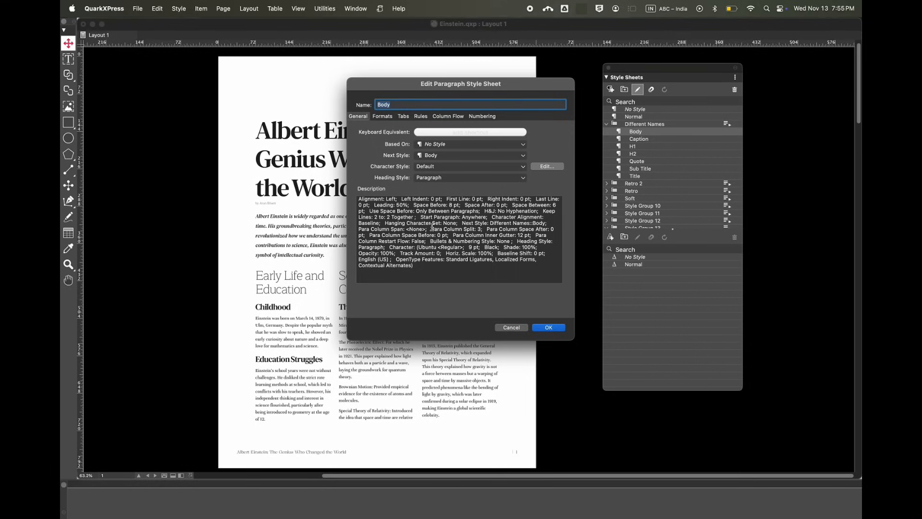
{"action": "left_click", "coordinate": [636, 160]}
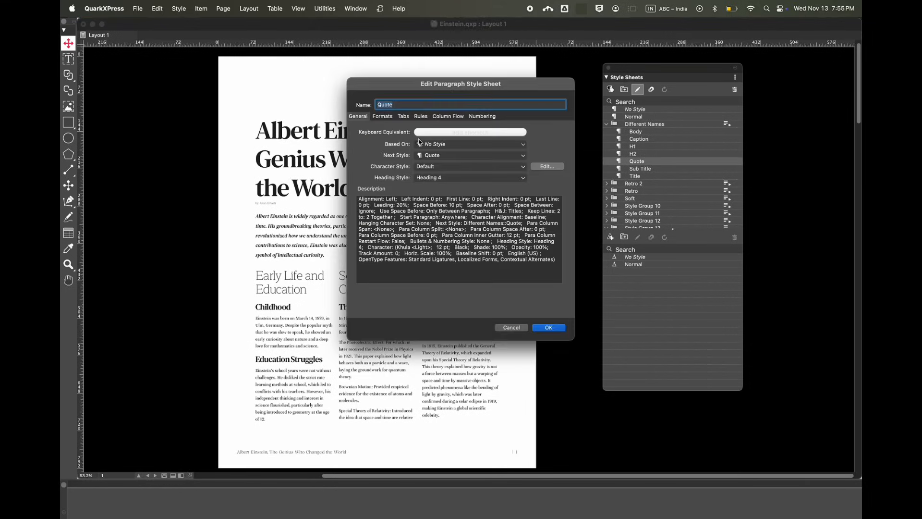
{"action": "left_click", "coordinate": [636, 139]}
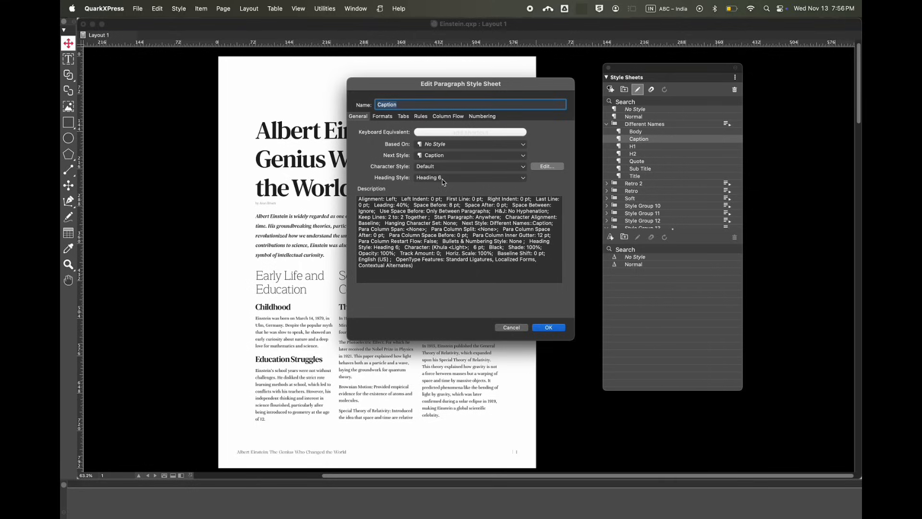
{"action": "left_click", "coordinate": [547, 327]}
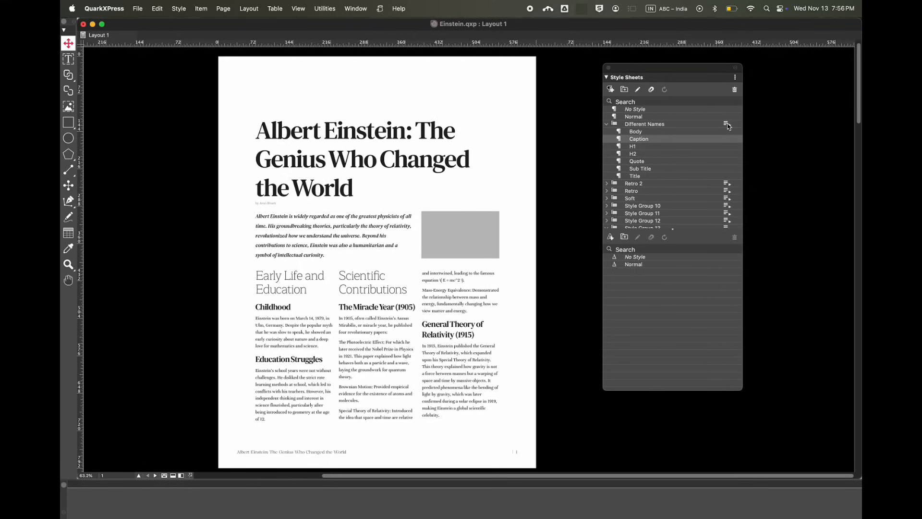
Apply the Different Names group, matching styles by heading tags and semantics.
{"action": "left_click", "coordinate": [727, 124]}
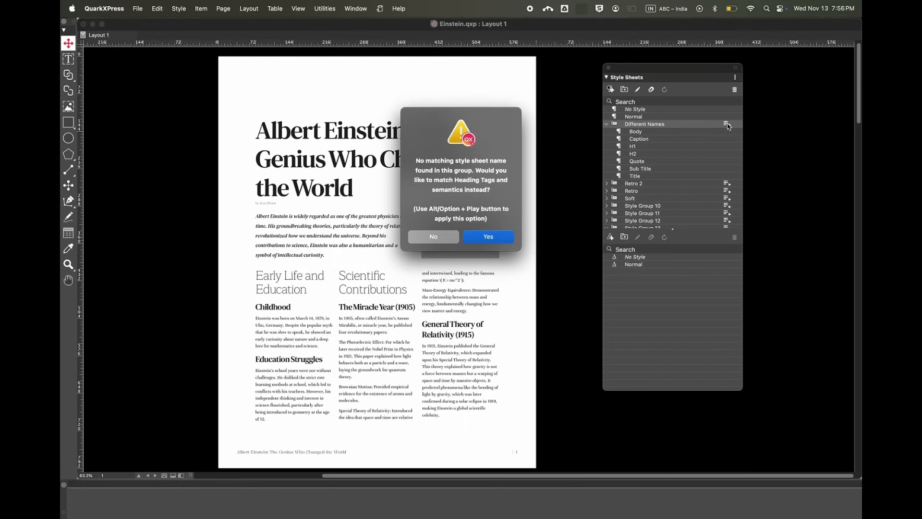
{"action": "mouse_move", "coordinate": [462, 180]}
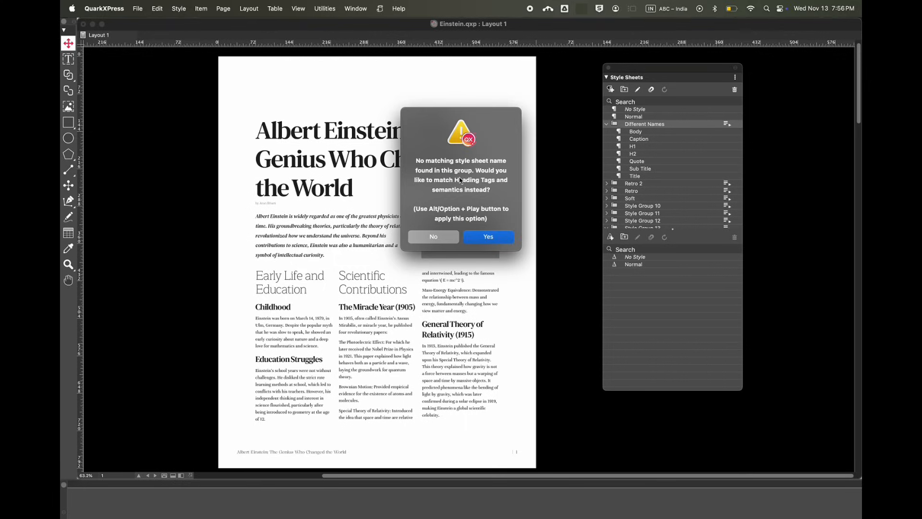
{"action": "mouse_move", "coordinate": [480, 211]}
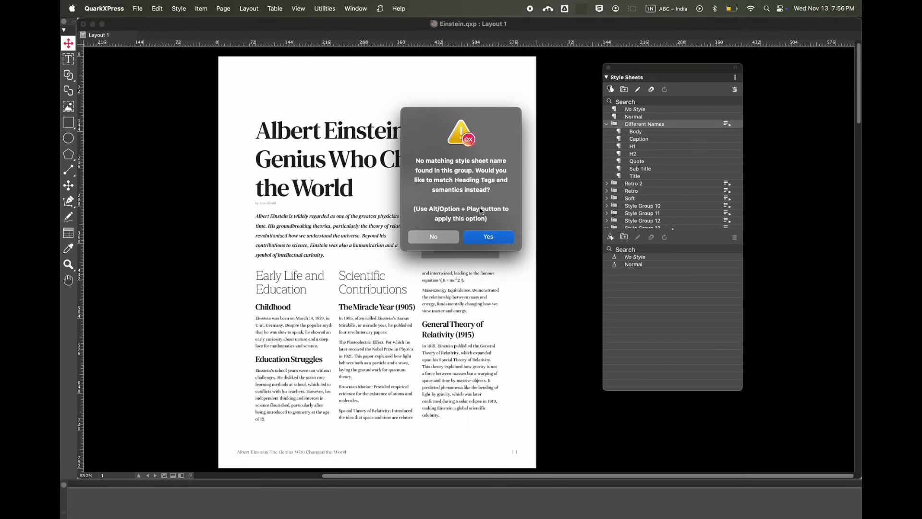
{"action": "mouse_move", "coordinate": [488, 236]}
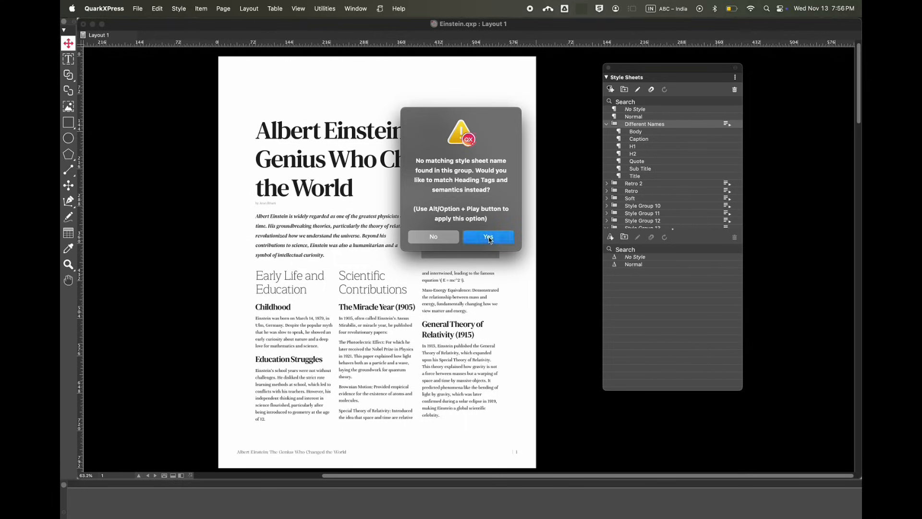
{"action": "left_click", "coordinate": [487, 236]}
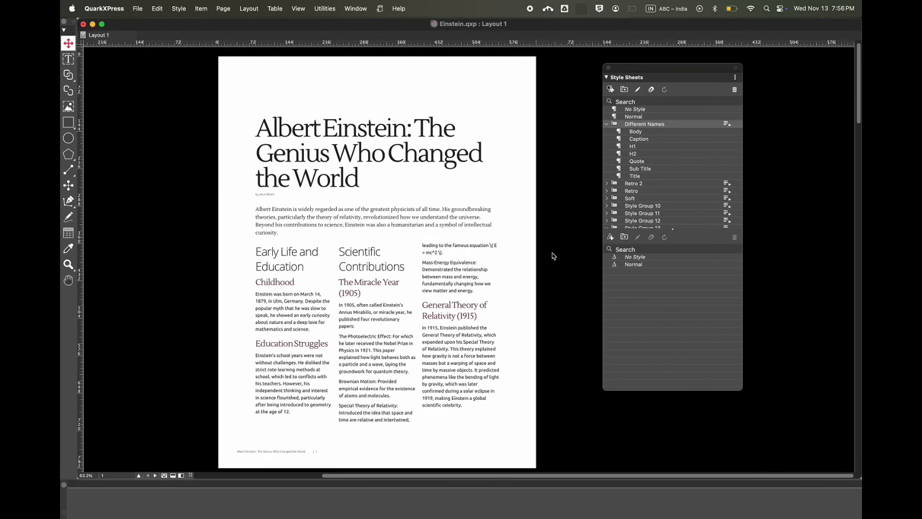